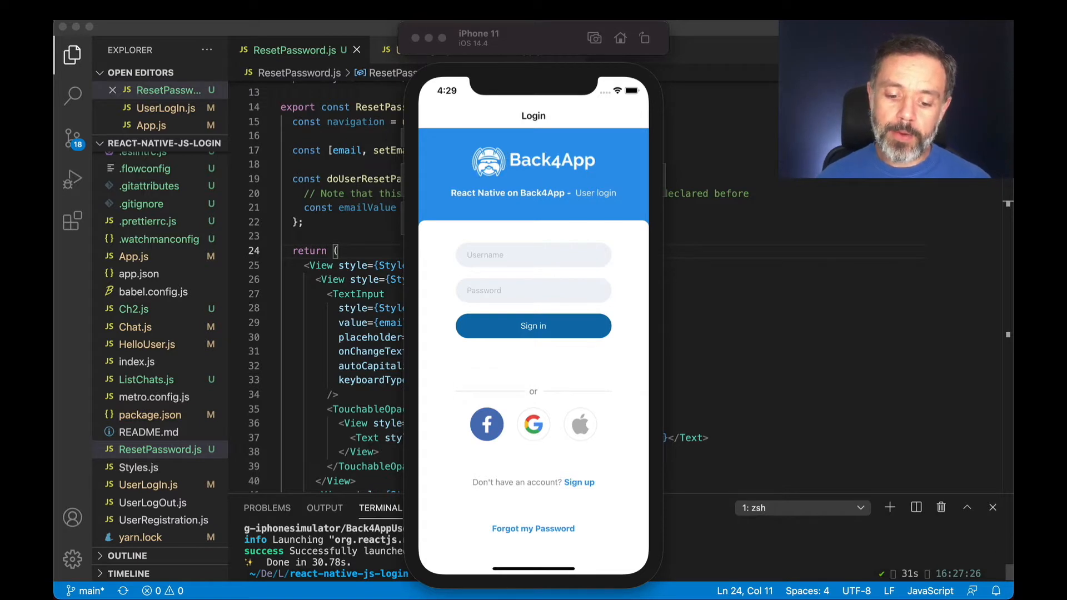
Bring the VS Code window with ResetPassword.js in front of the iOS Simulator.
{"action": "left_click", "coordinate": [533, 528]}
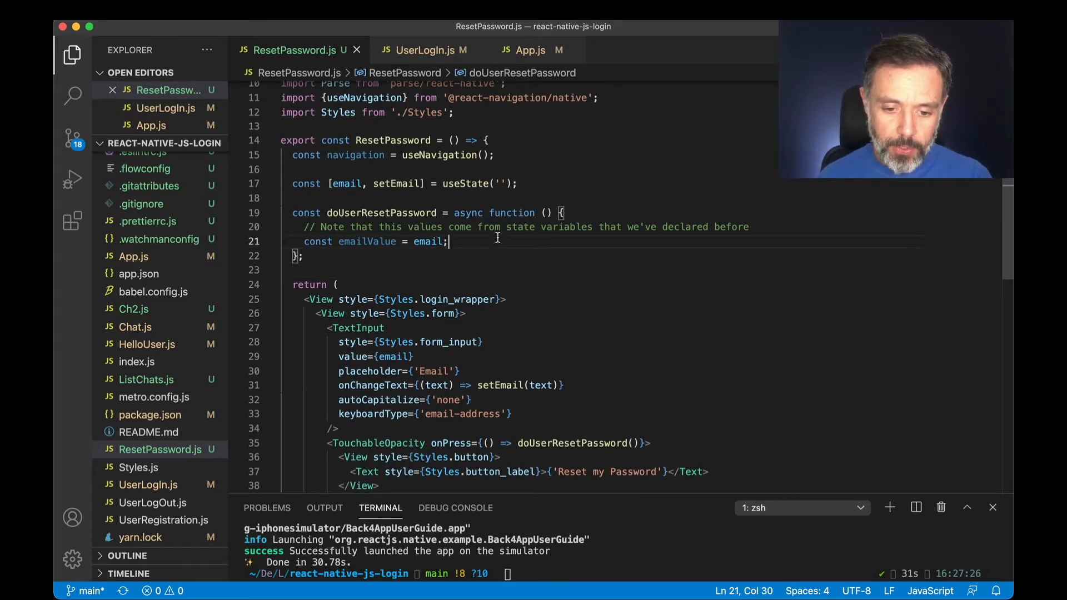
Call Parse.User.requestPasswordReset(emailValue) with an empty .then callback in doUserResetPassword.
{"action": "key", "text": "enter"}
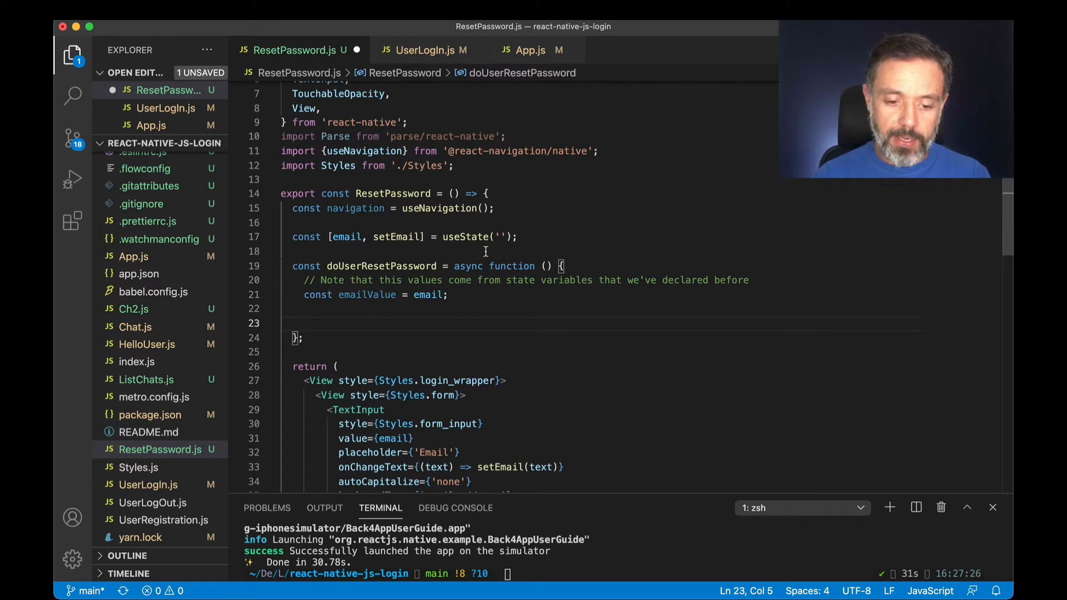
{"action": "type", "text": "Parse.User.requestPasswordReset"}
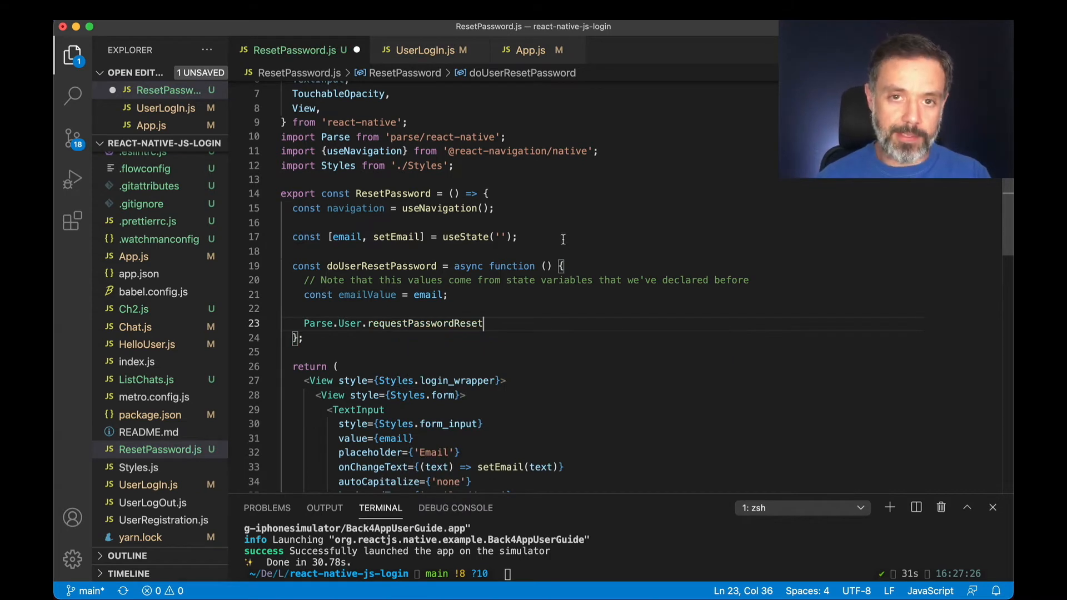
{"action": "type", "text": "("}
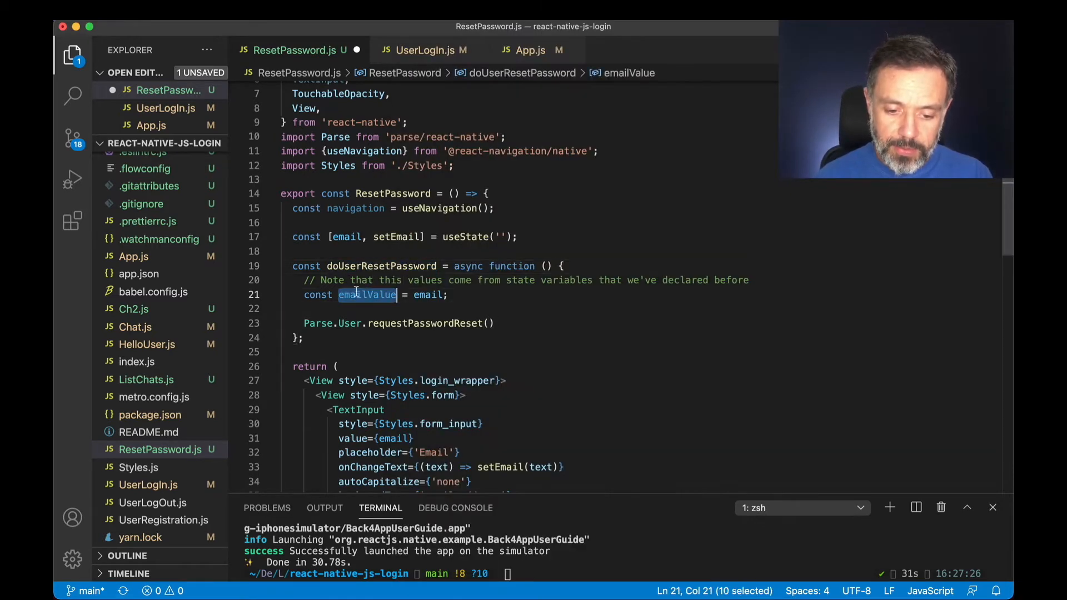
{"action": "type", "text": "emailValue"}
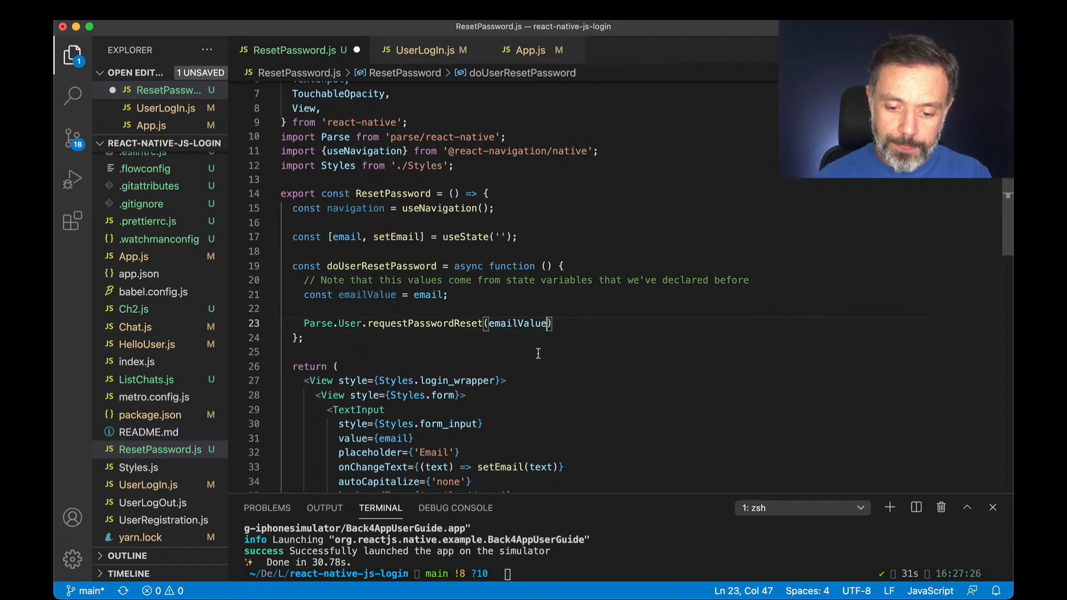
{"action": "type", "text": ".then(() => {"}
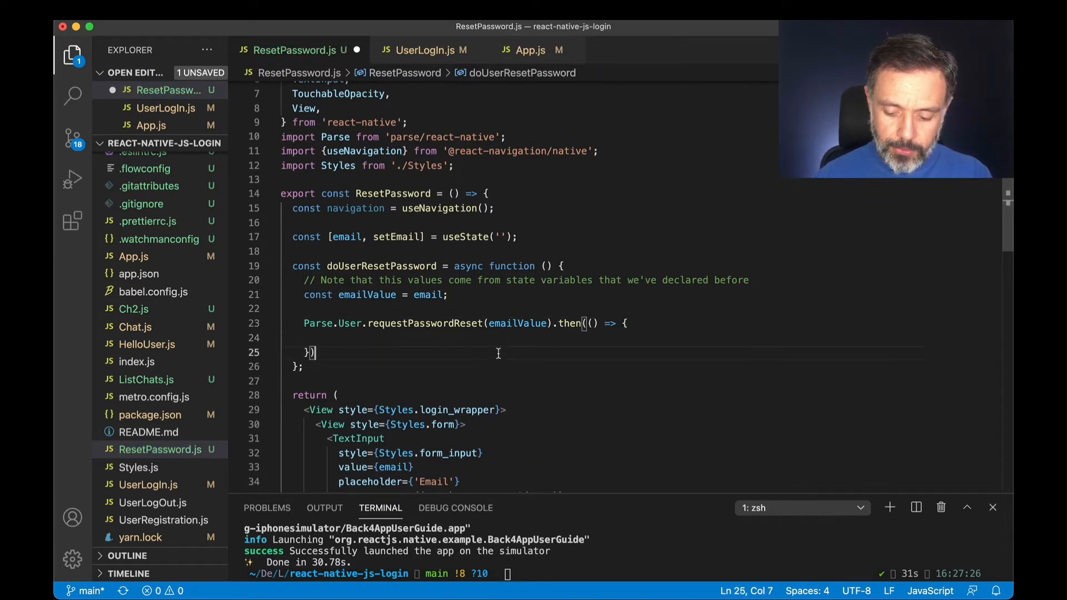
Add a .catch(error) handler and alert 'Password successfuly reset. Check your email.' on success.
{"action": "type", "text": ".catch("}
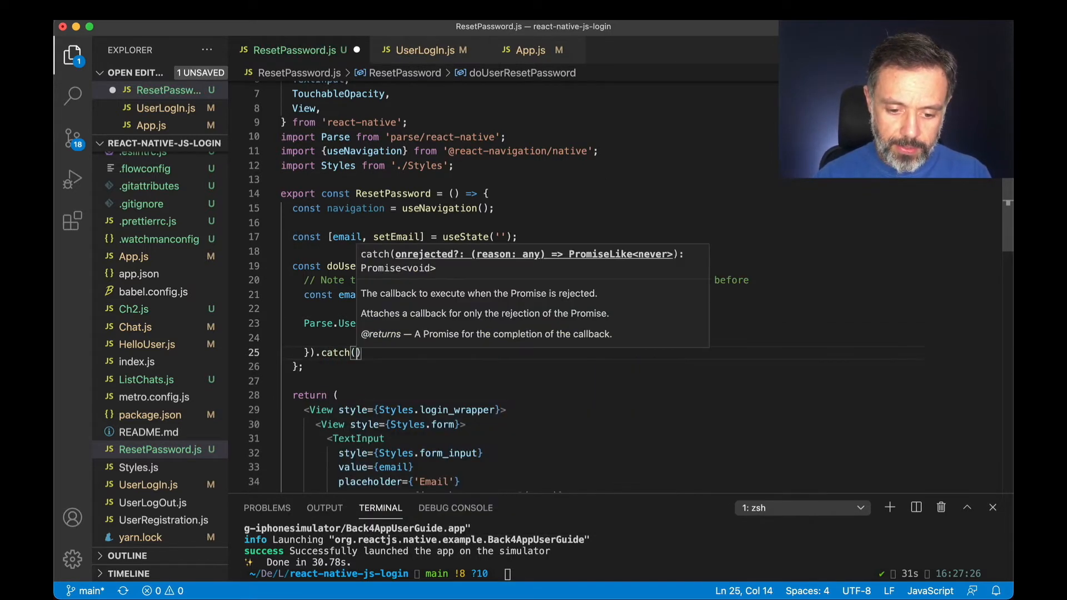
{"action": "type", "text": "errr"}
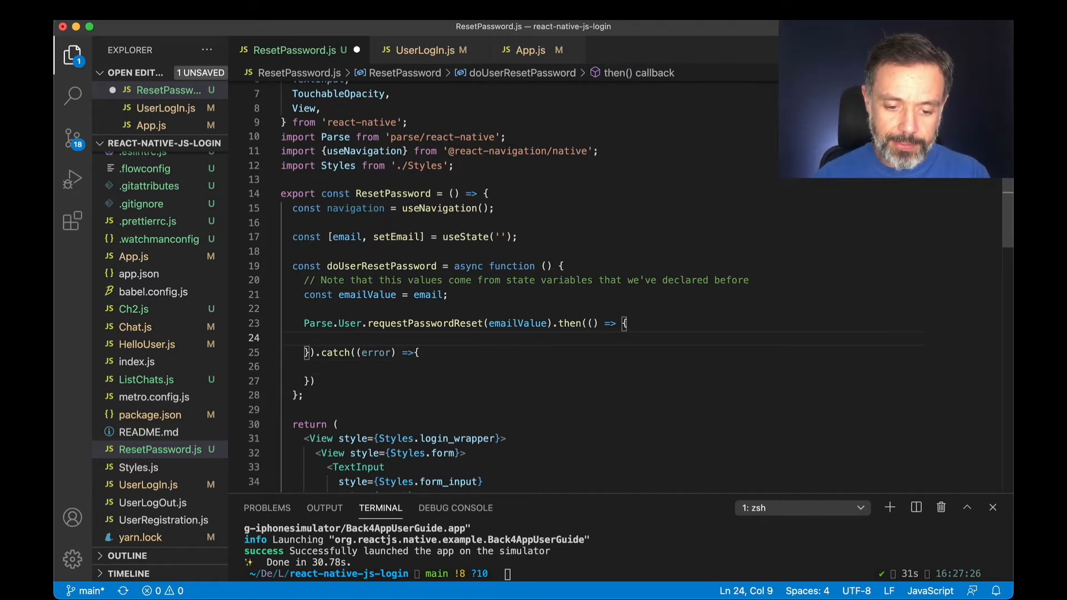
{"action": "type", "text": "Alert.A"}
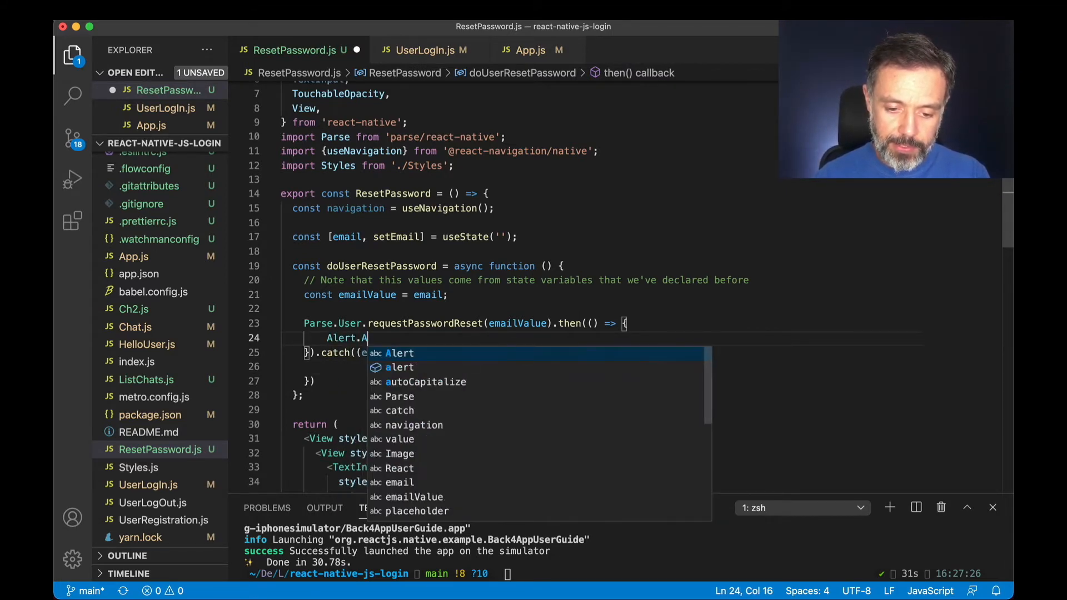
{"action": "type", "text": "lert("}
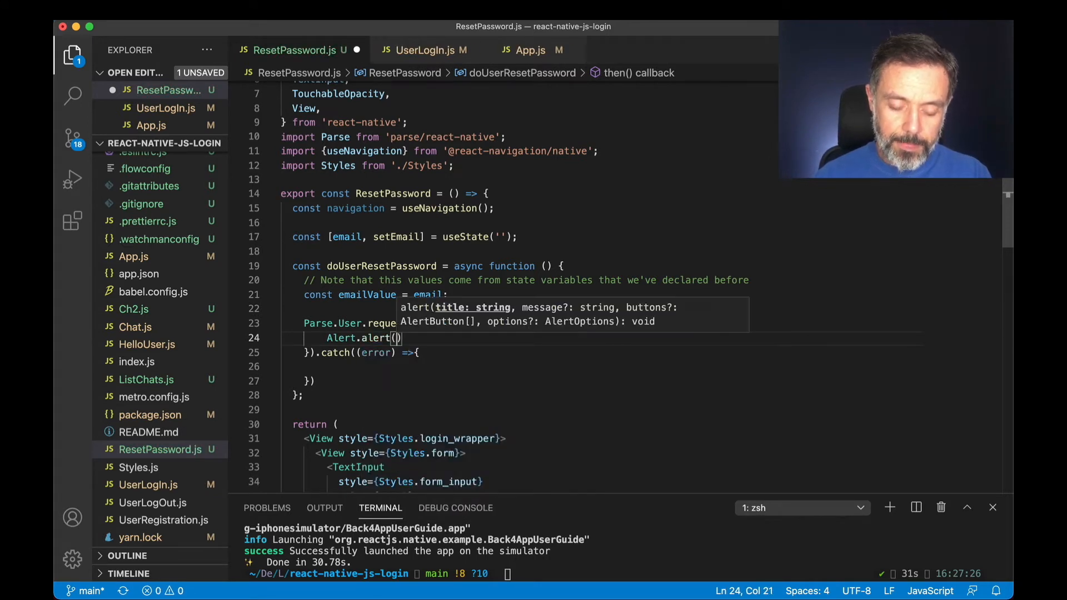
{"action": "type", "text": "'Pass'"}
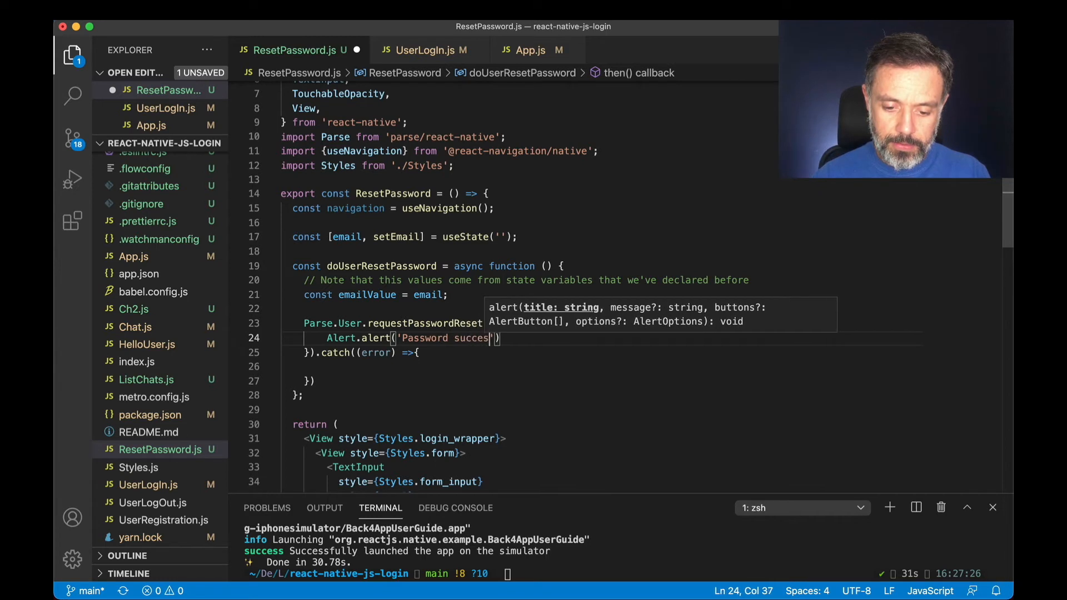
{"action": "type", "text": "sfuly"}
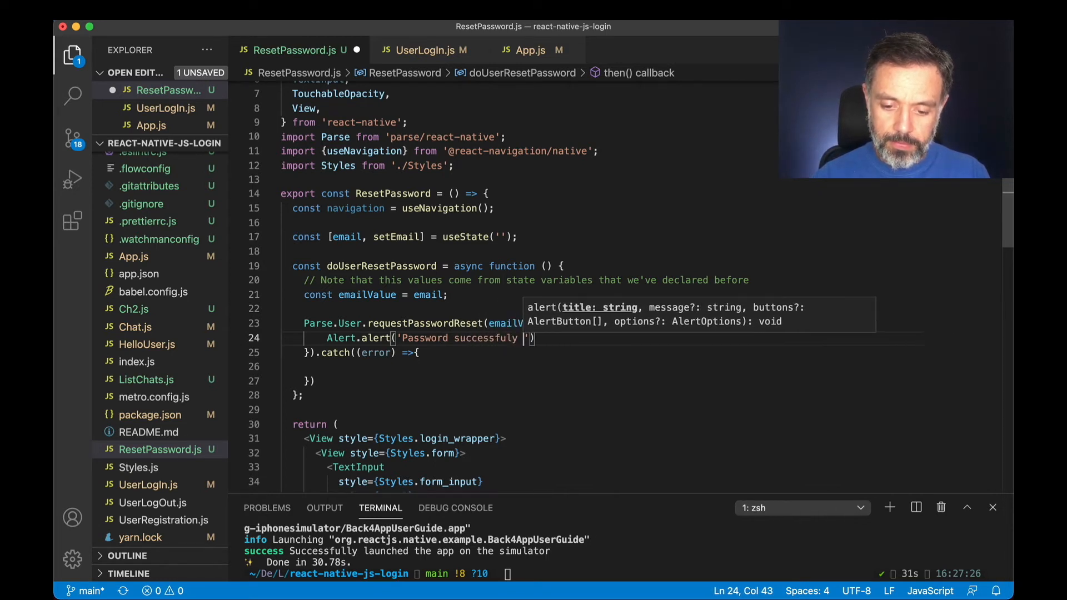
{"action": "type", "text": "reset. Check your"}
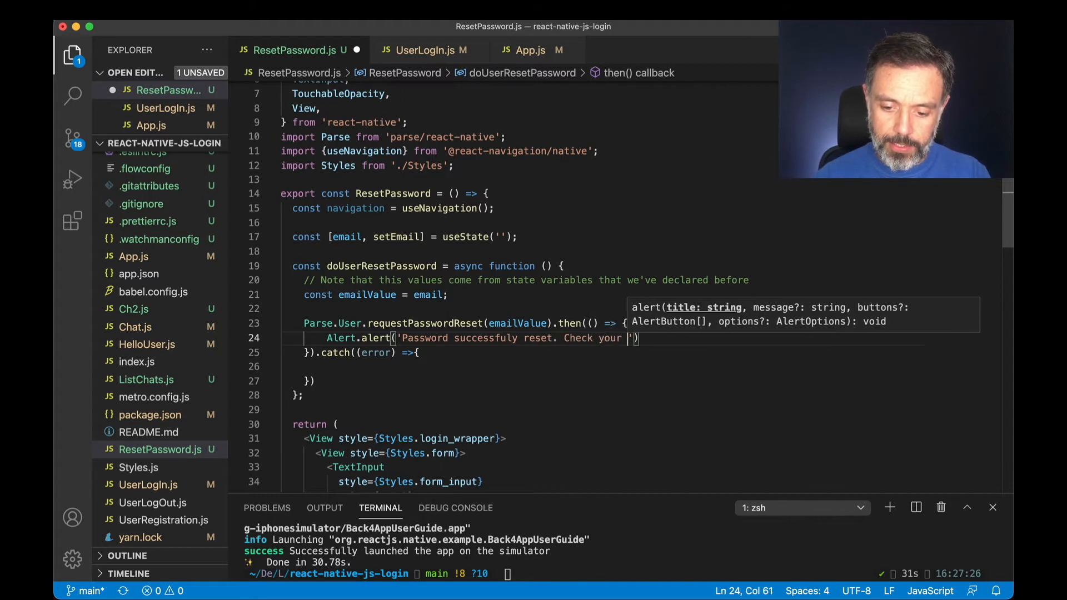
{"action": "type", "text": "email."}
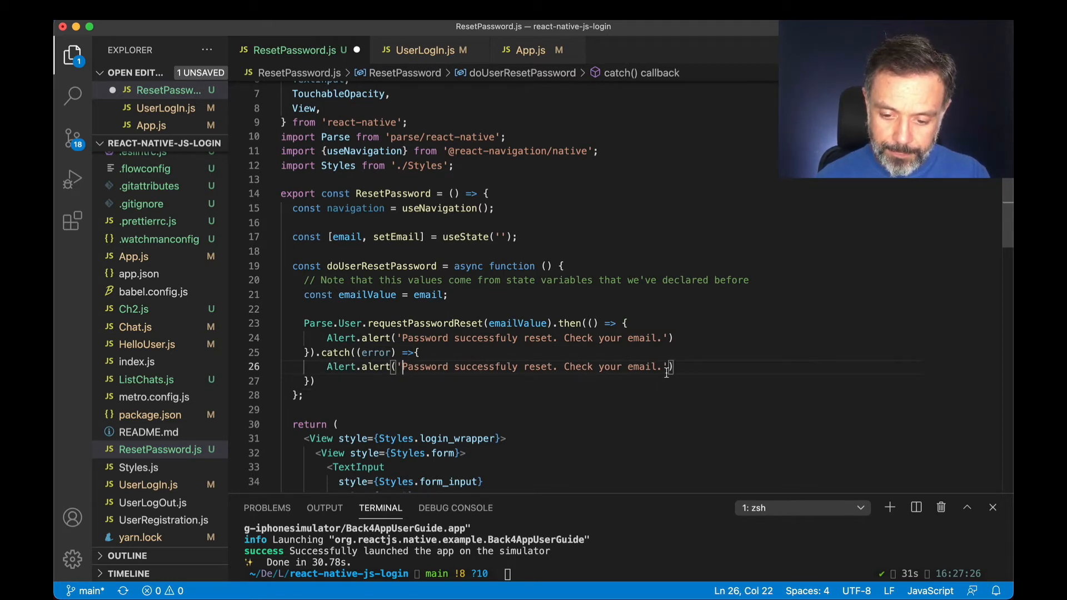
Alert 'Error: ' + error.message in the catch handler.
{"action": "type", "text": "Error:'"}
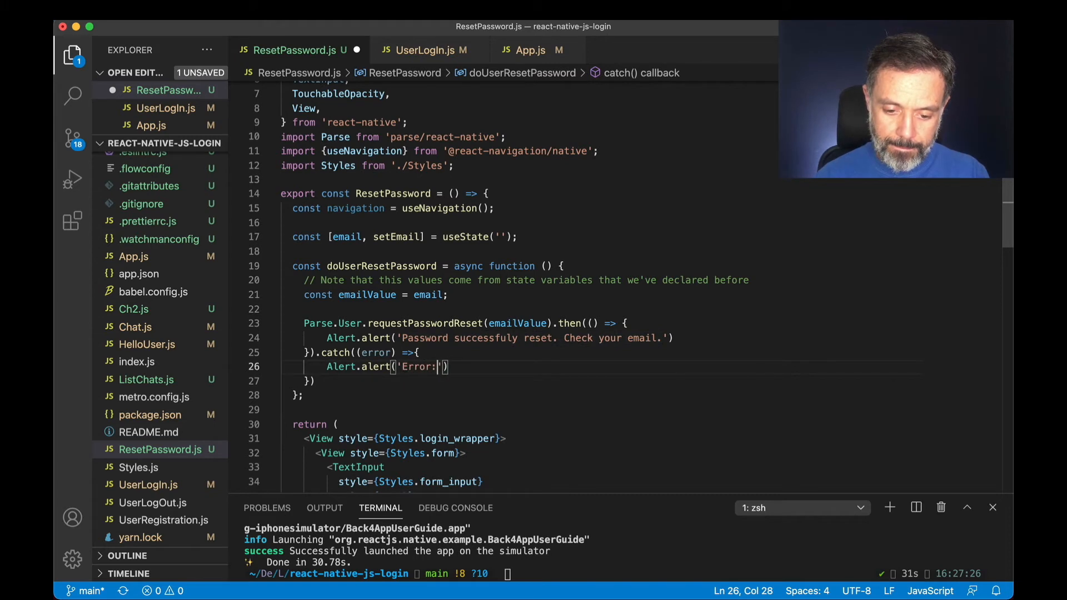
{"action": "type", "text": "+ error."}
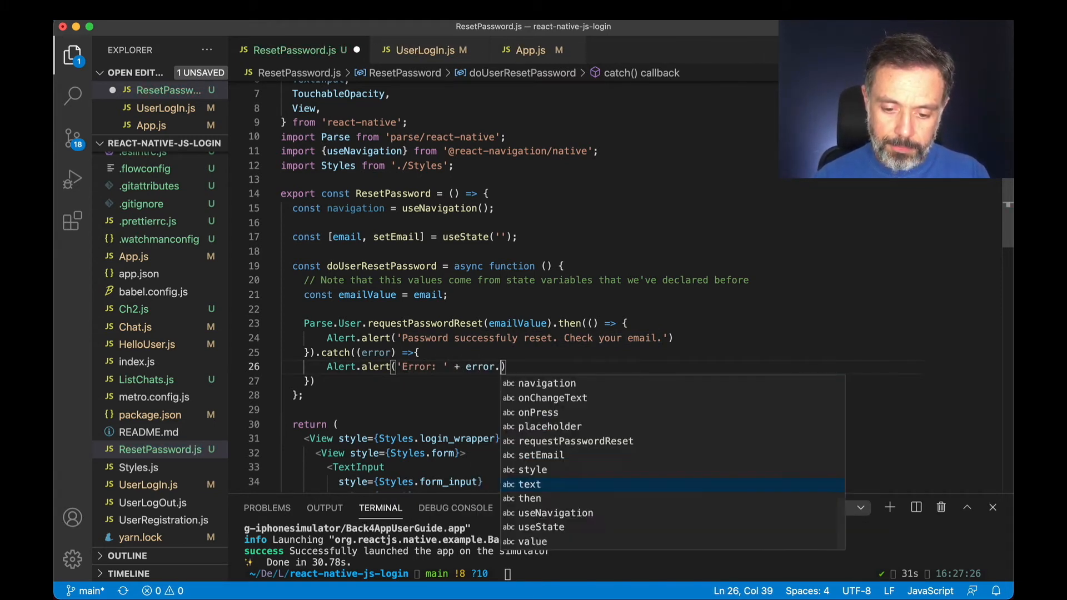
{"action": "type", "text": "message"}
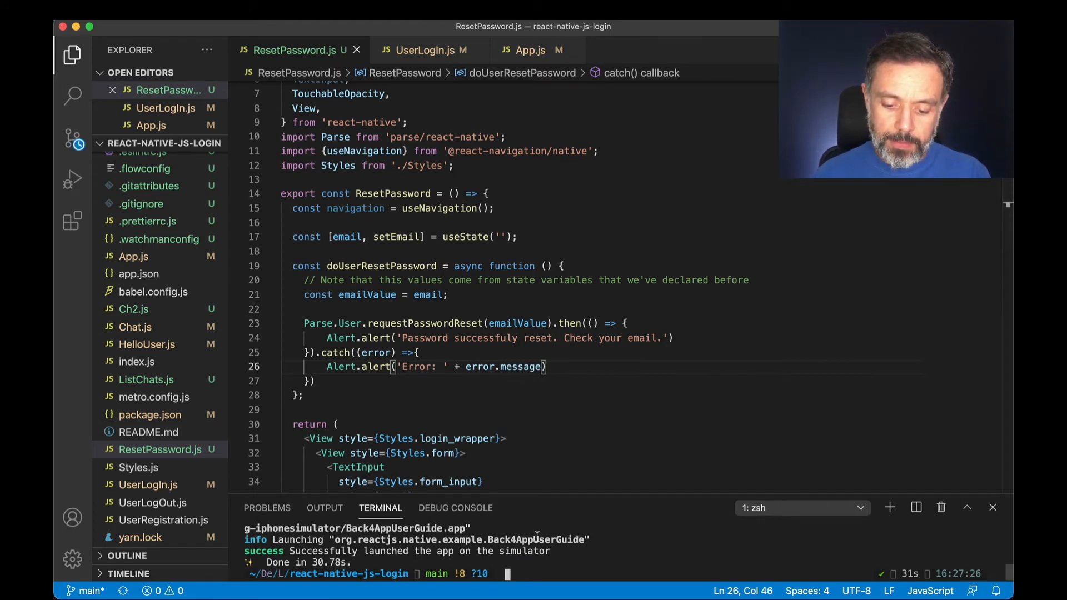
{"action": "type", "text": "yarn ios"}
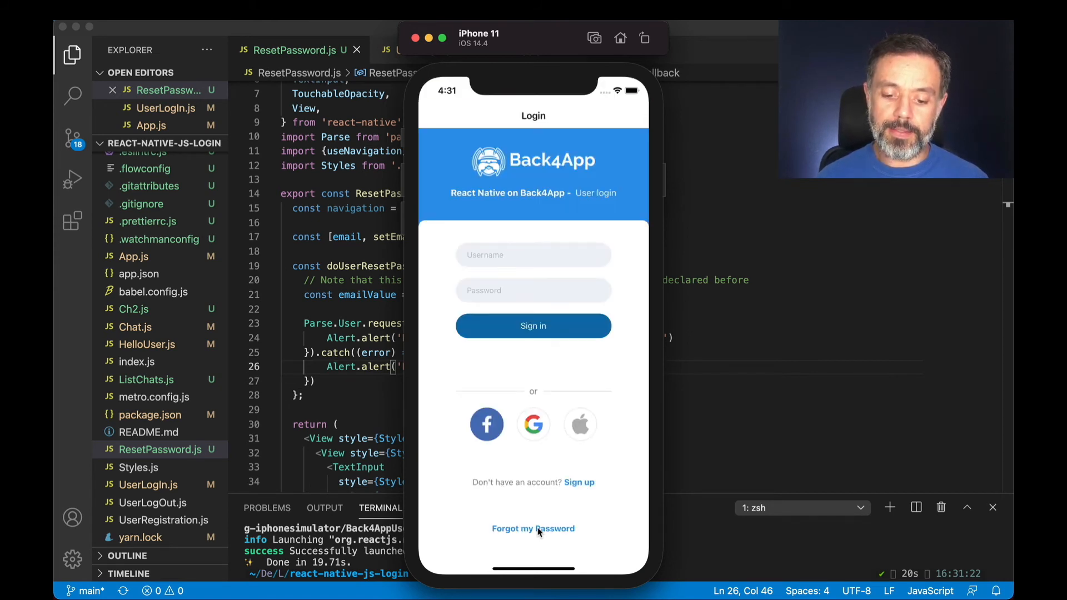
{"action": "left_click", "coordinate": [533, 528]}
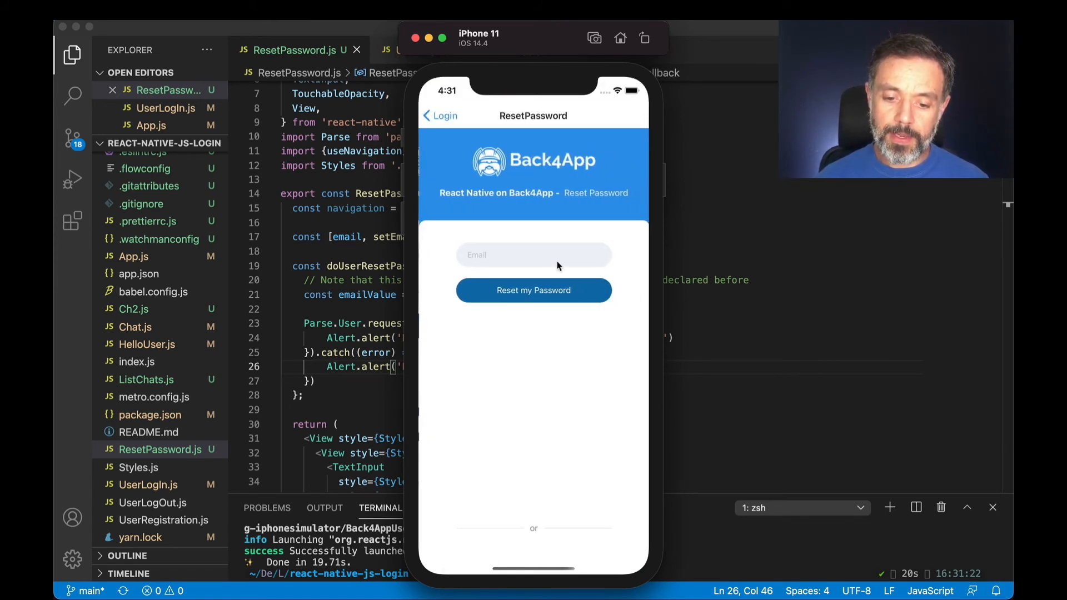
{"action": "left_click", "coordinate": [534, 255]}
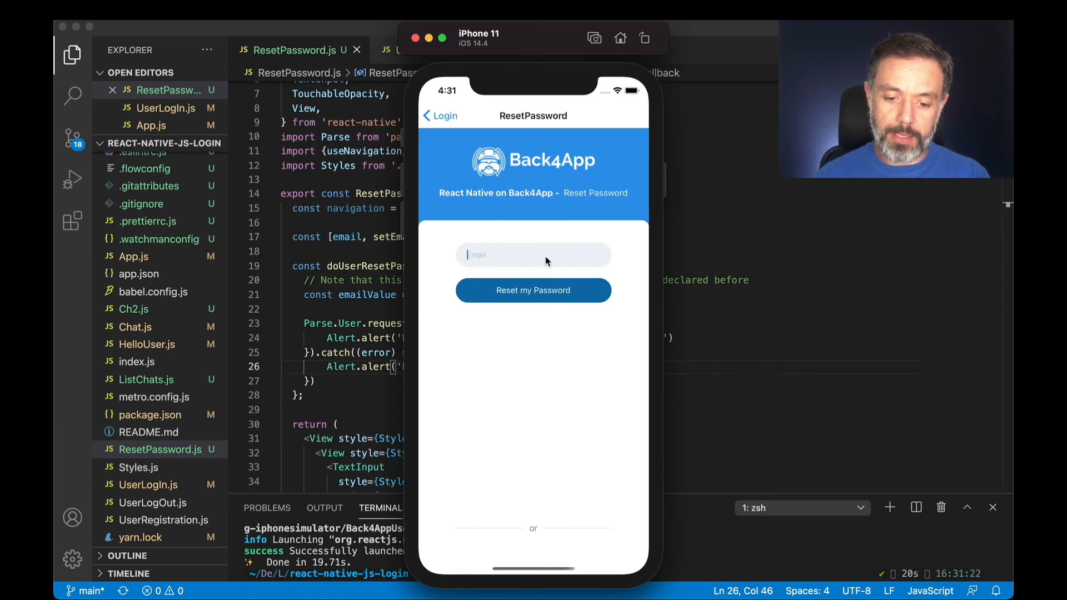
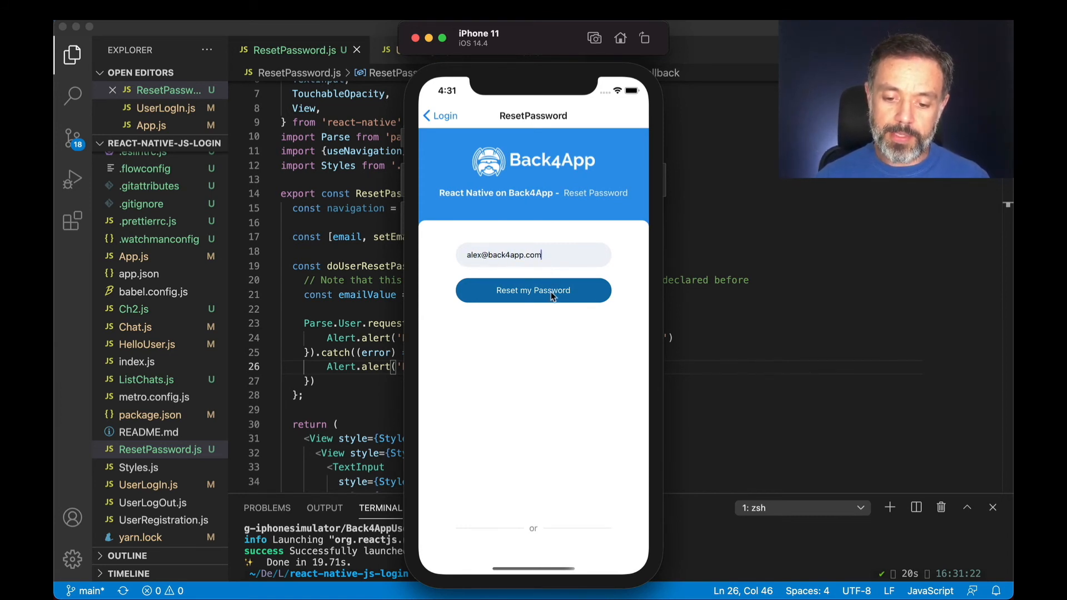
{"action": "mouse_move", "coordinate": [533, 496]}
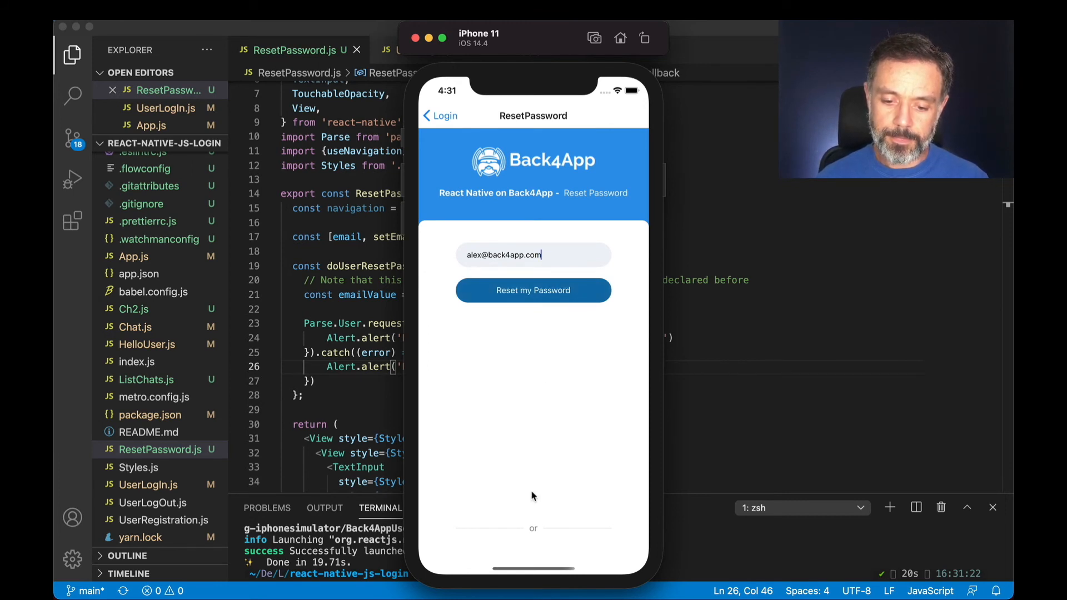
{"action": "left_click", "coordinate": [534, 290]}
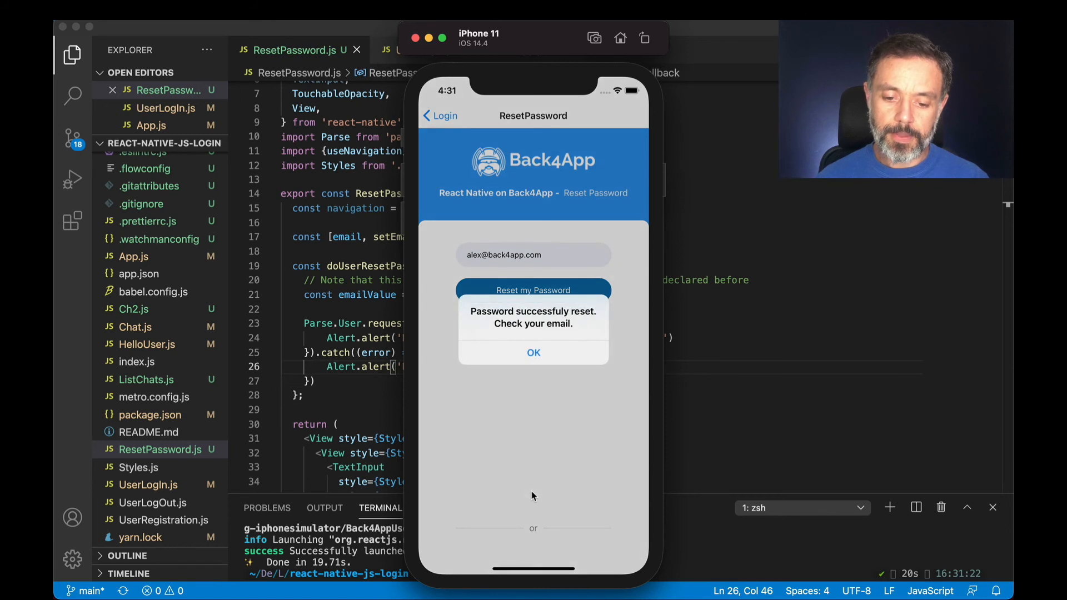